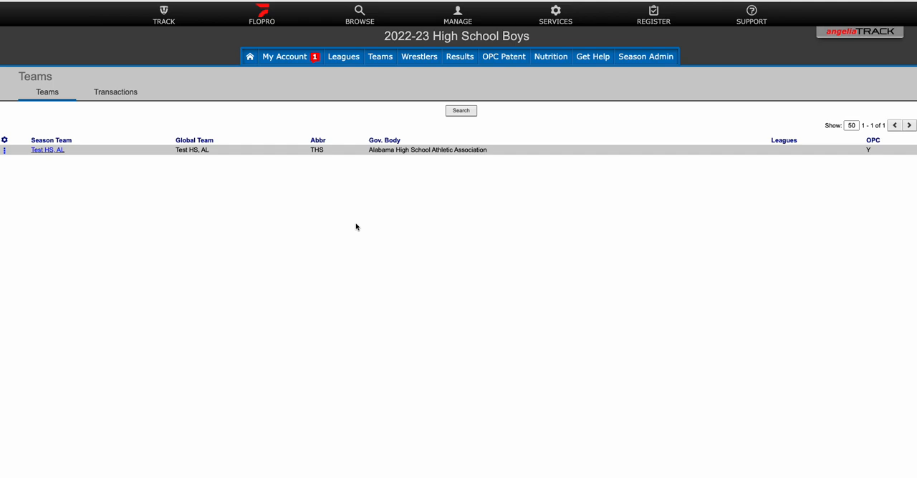
pyautogui.moveTo(252, 175)
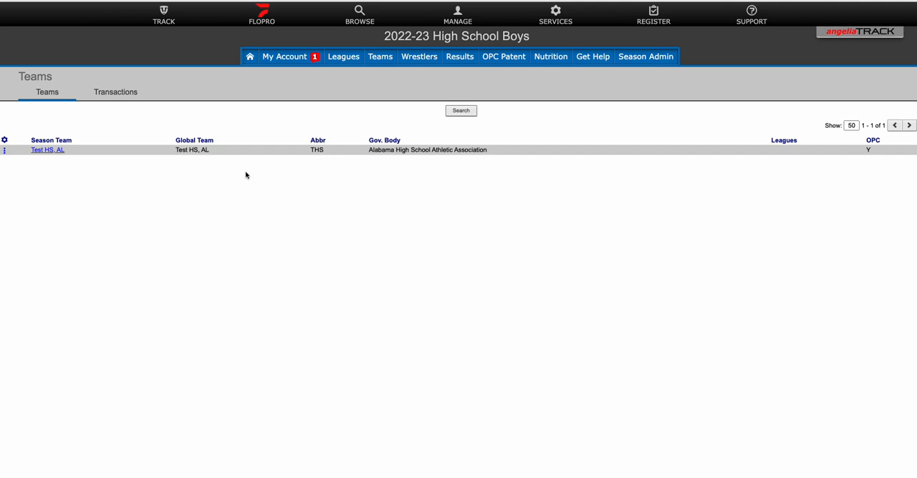
pyautogui.moveTo(276, 70)
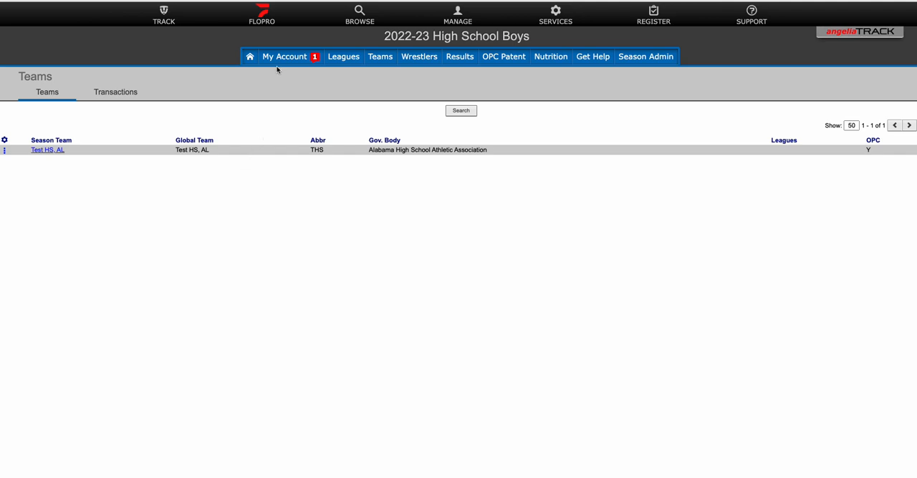
pyautogui.moveTo(274, 60)
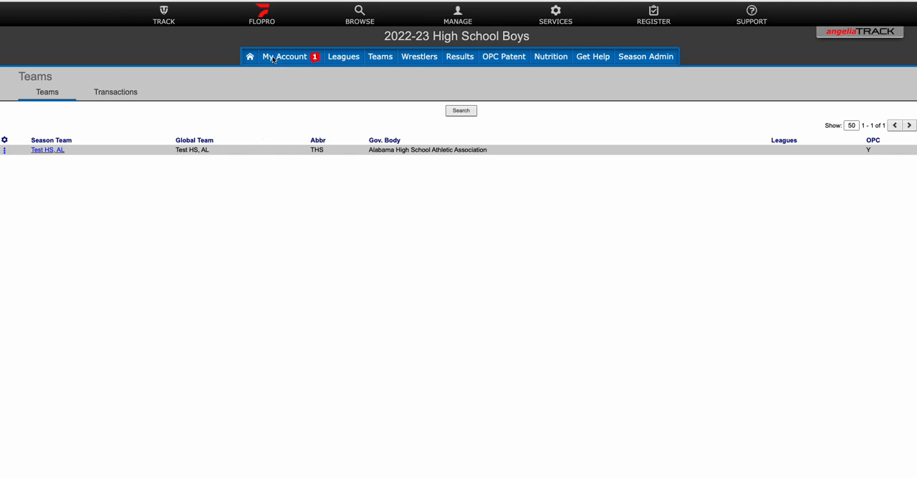
# Dismiss the account options and open the Test HS, AL team's empty Transactions tab.
pyautogui.click(285, 56)
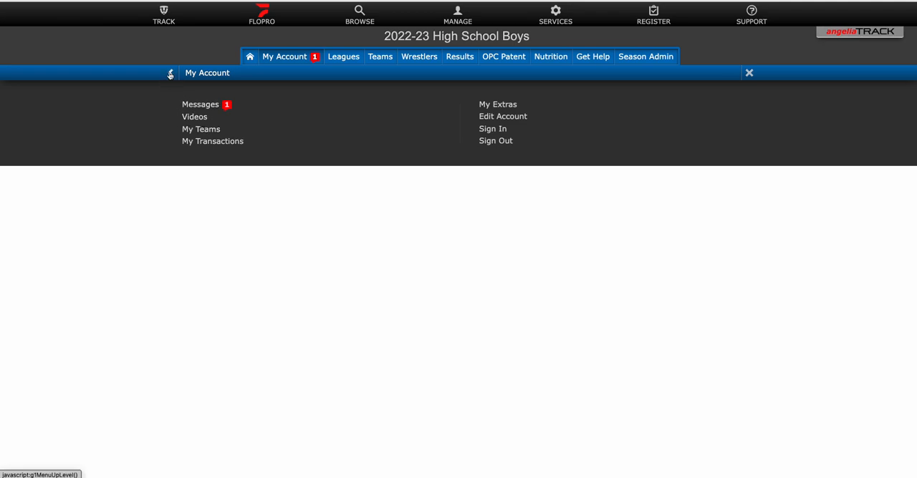
pyautogui.click(201, 129)
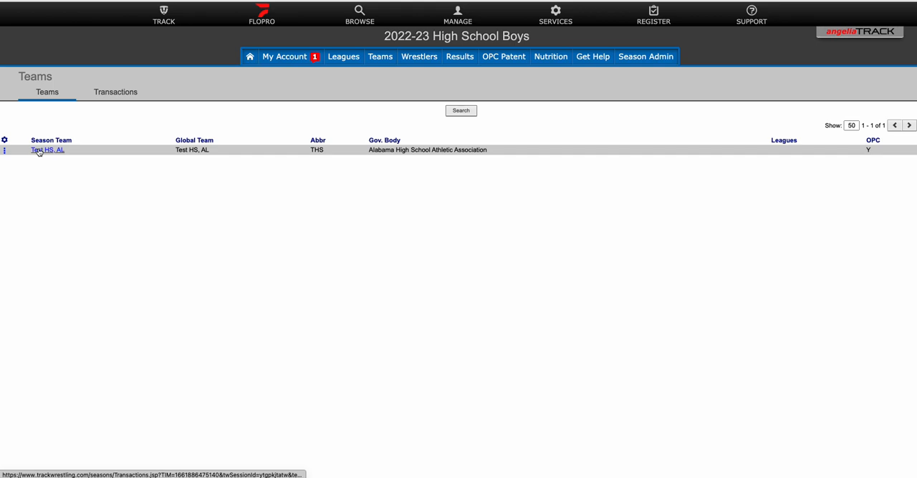
pyautogui.click(48, 149)
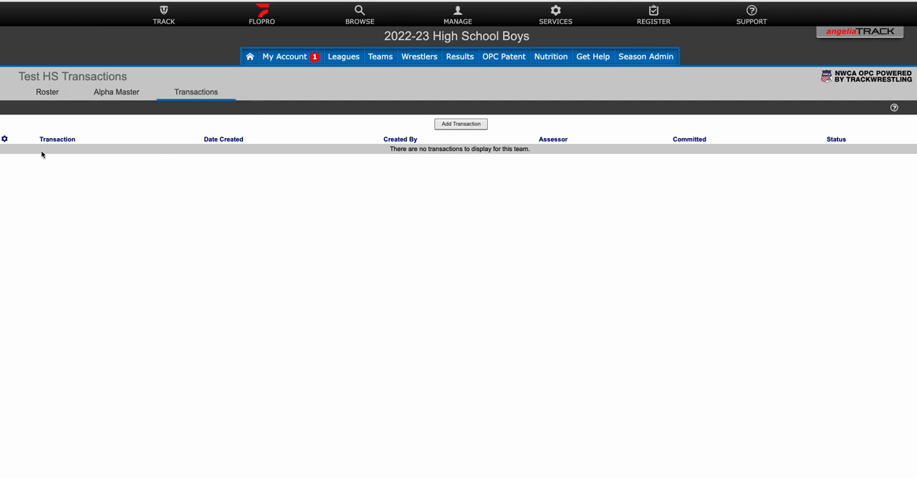
pyautogui.moveTo(402, 261)
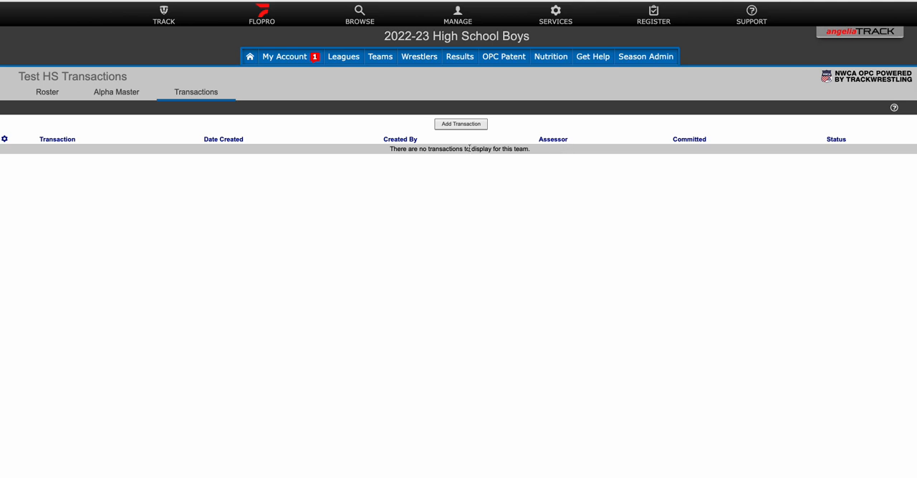
# Add a Practice-mode transaction for Test HS with assessor Test, TLCL.
pyautogui.click(460, 124)
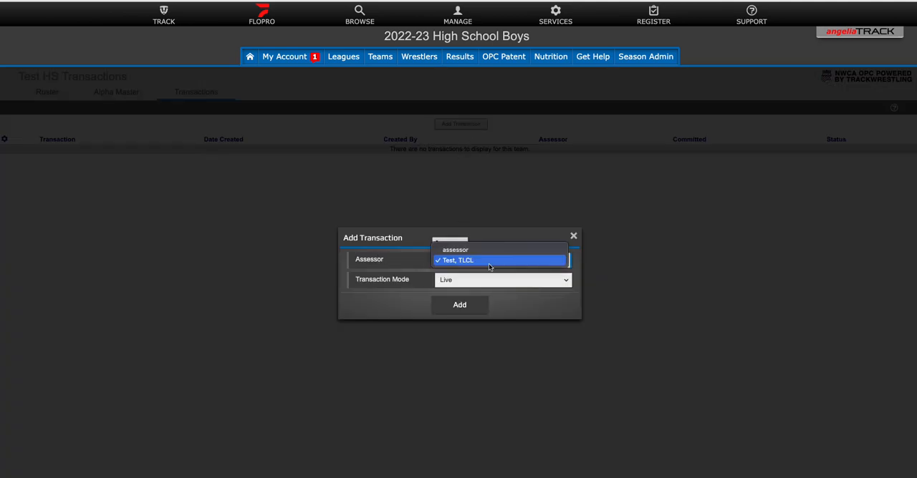
pyautogui.click(500, 260)
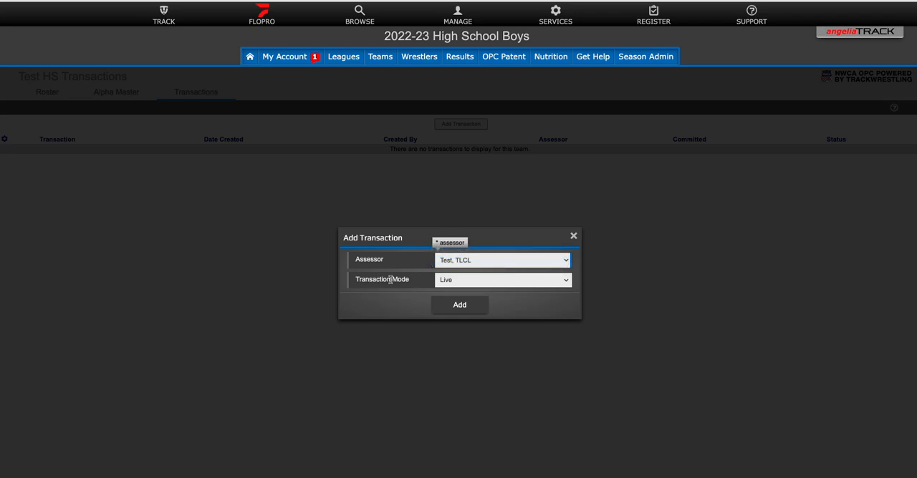
pyautogui.moveTo(423, 280)
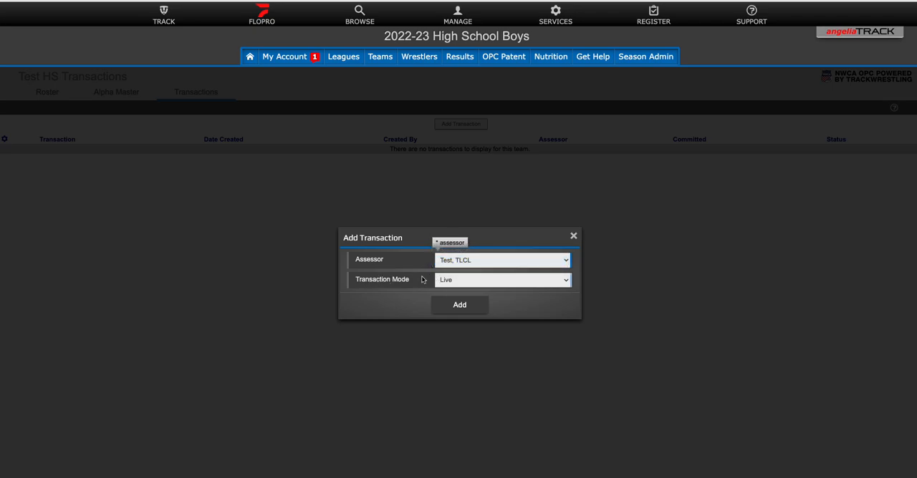
pyautogui.click(565, 280)
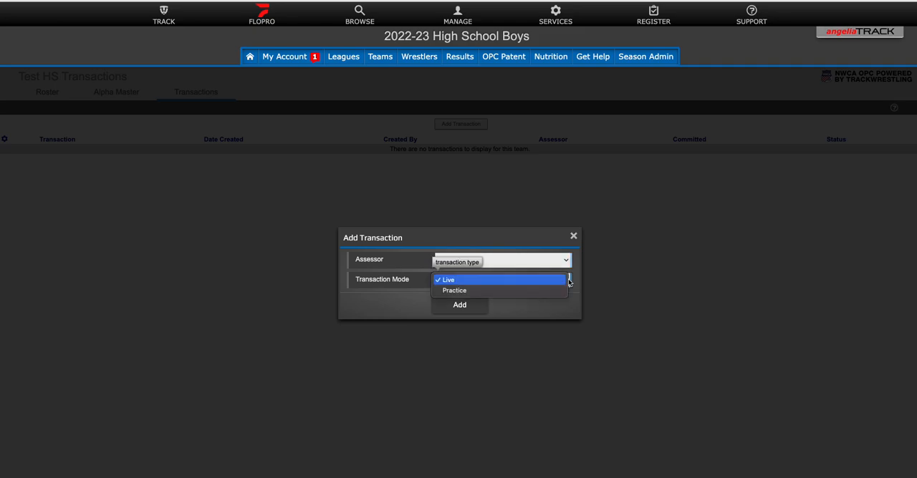
pyautogui.click(454, 290)
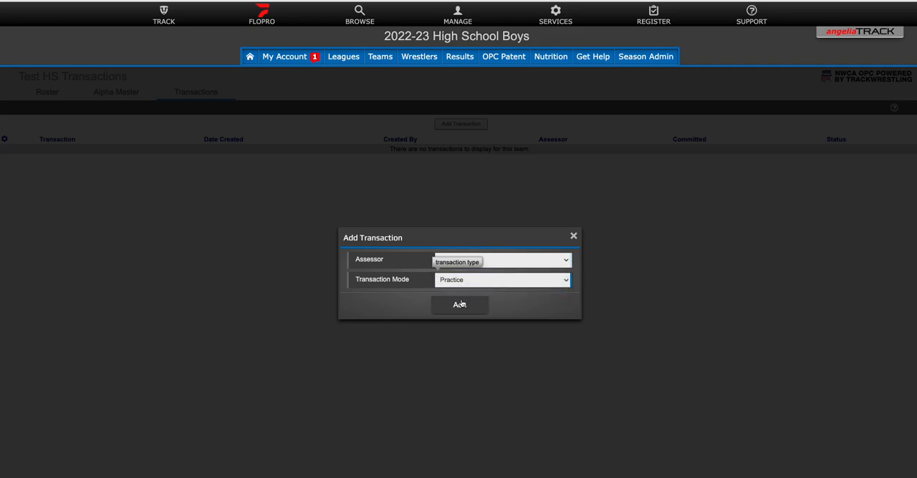
pyautogui.click(459, 304)
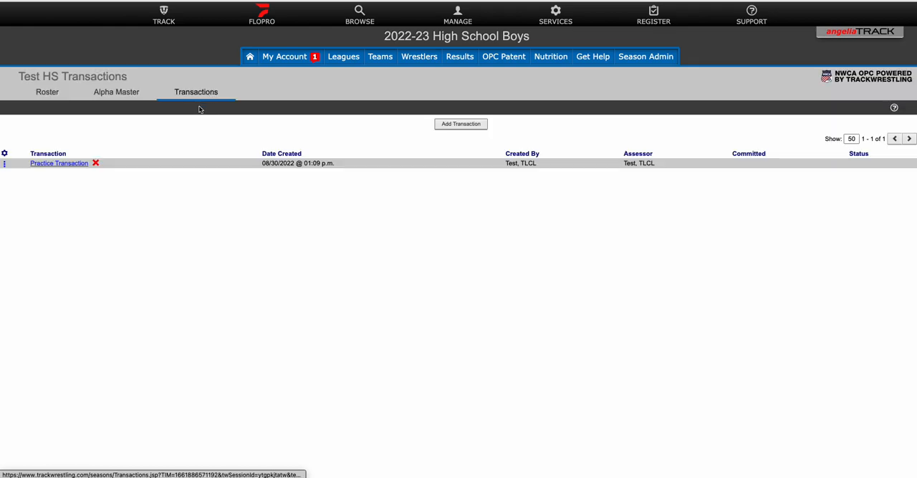
pyautogui.moveTo(46, 176)
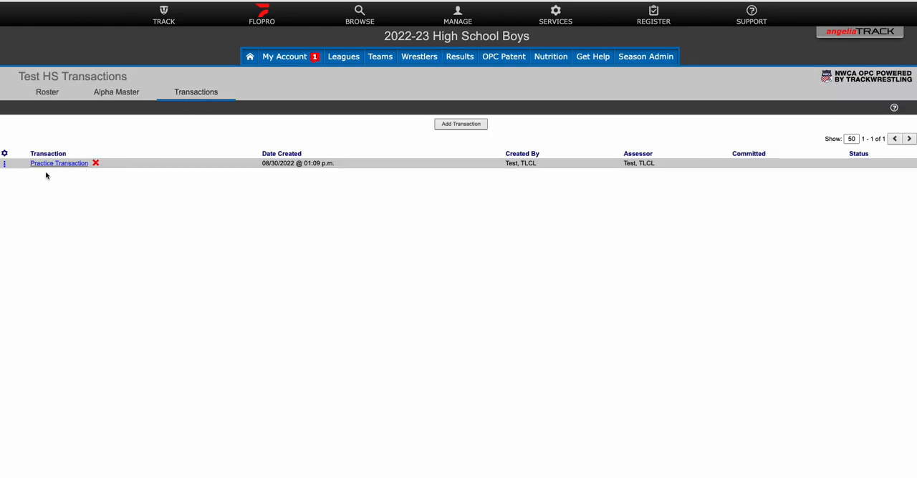
pyautogui.moveTo(28, 177)
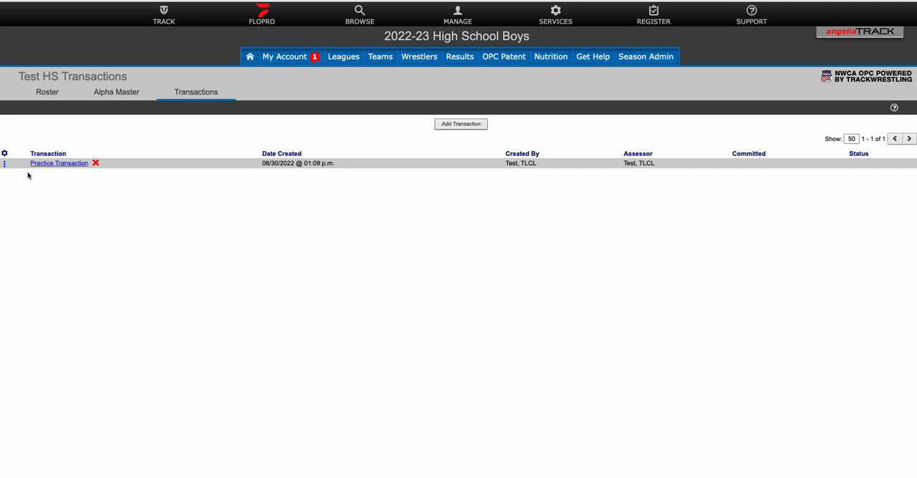
pyautogui.moveTo(46, 170)
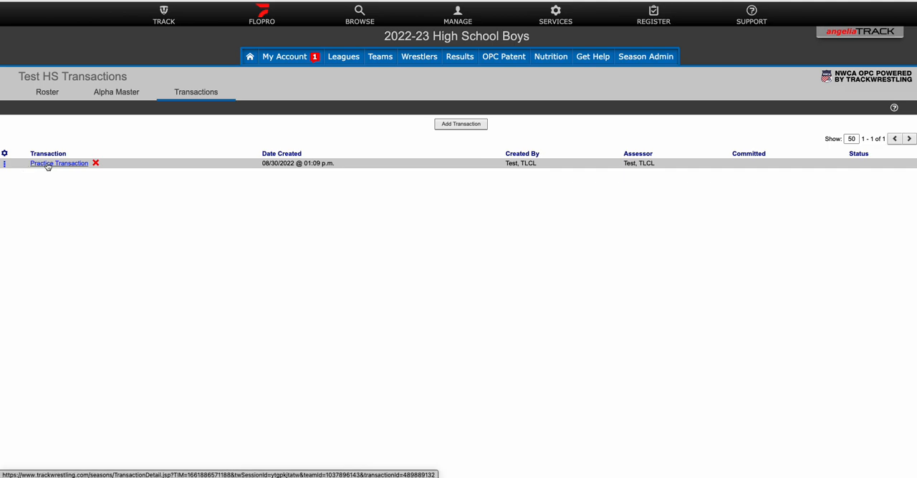
# Open the Practice Transaction's detail on its Assessments page, showing no wrestlers.
pyautogui.click(59, 164)
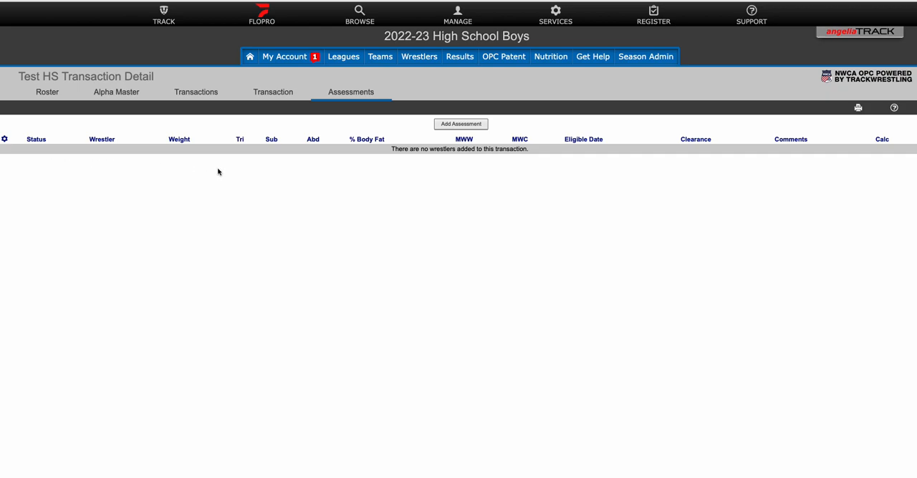
pyautogui.moveTo(433, 207)
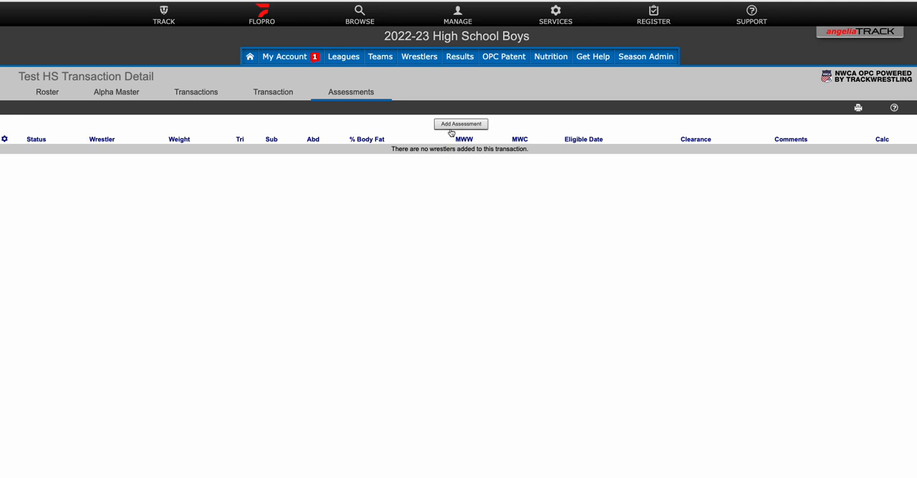
# Start a weight certification for Male, Test with Passed Hydration Yes and advance.
pyautogui.click(461, 124)
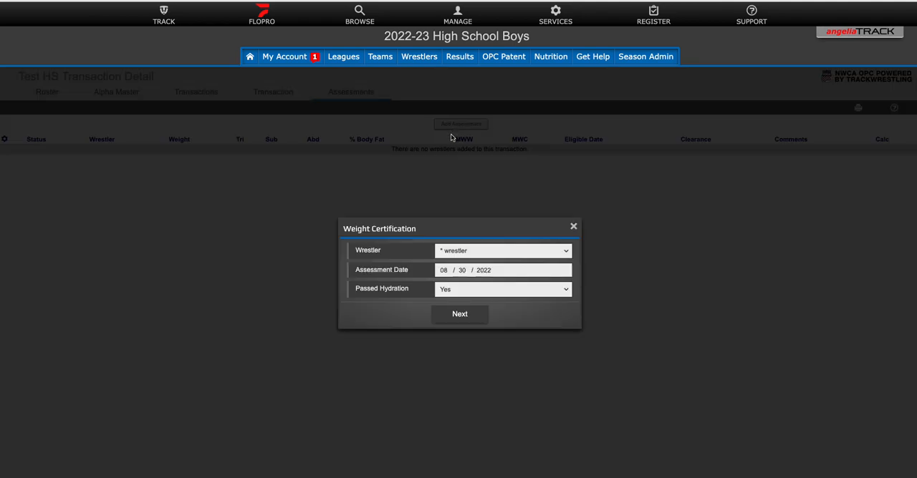
pyautogui.click(503, 251)
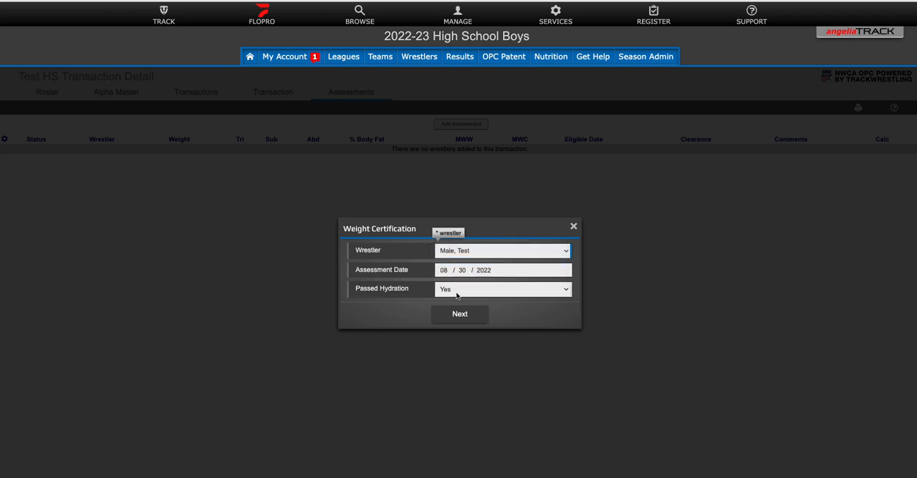
pyautogui.click(502, 288)
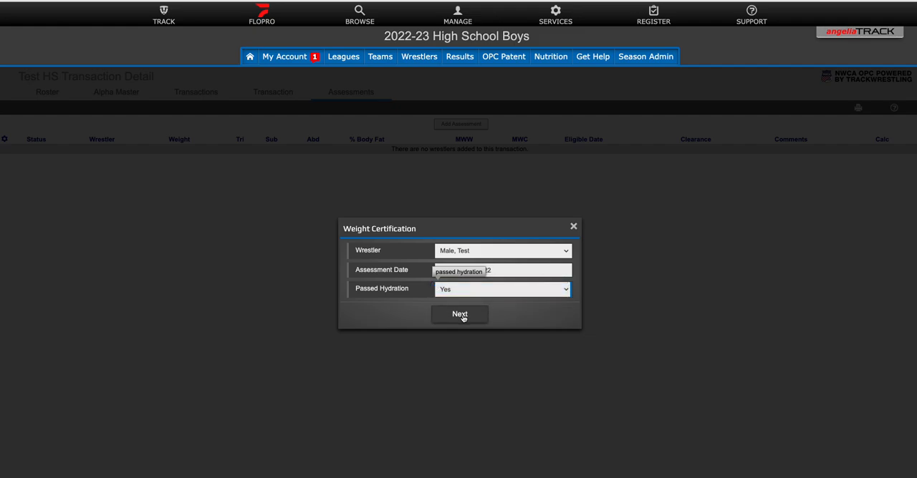
pyautogui.click(459, 314)
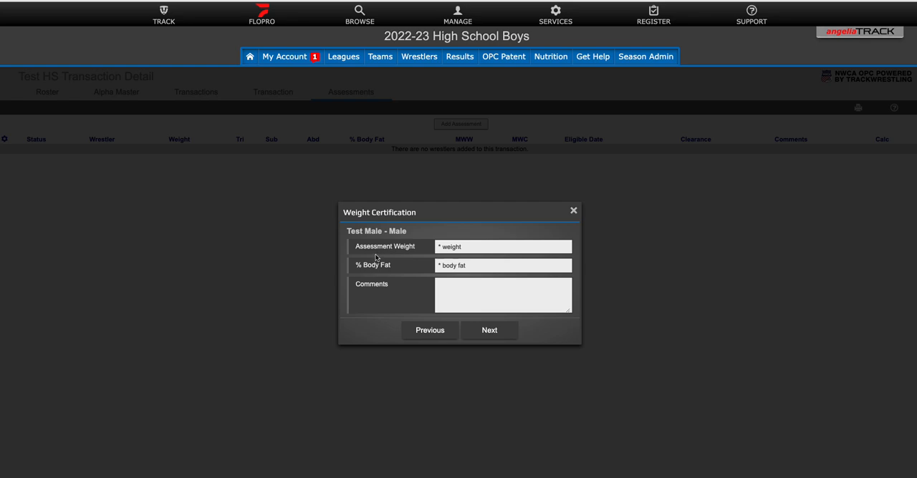
# Enter 218 lb assessment weight and 11% body fat to get 204.45 lbs MWW.
pyautogui.click(501, 246)
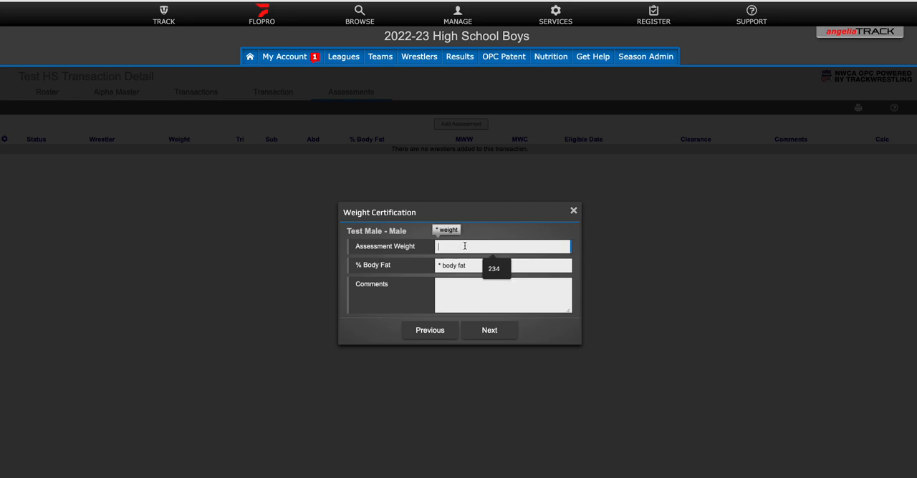
pyautogui.write('2')
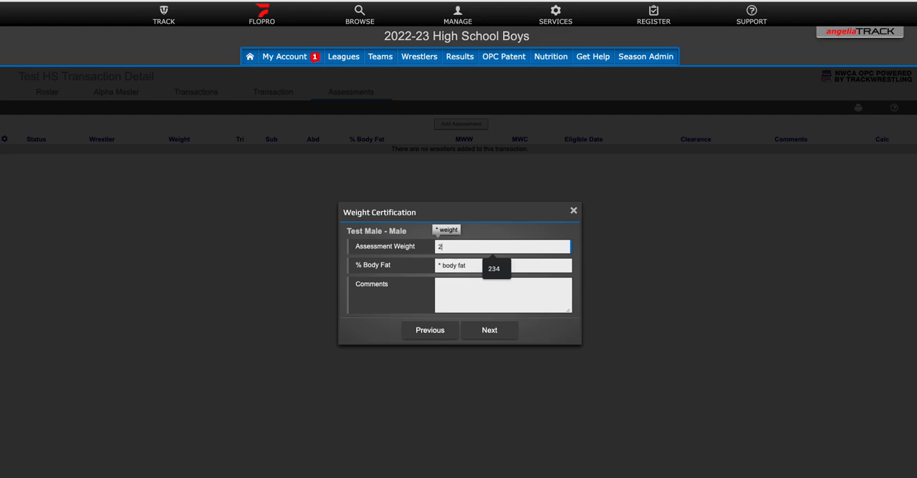
pyautogui.write('18')
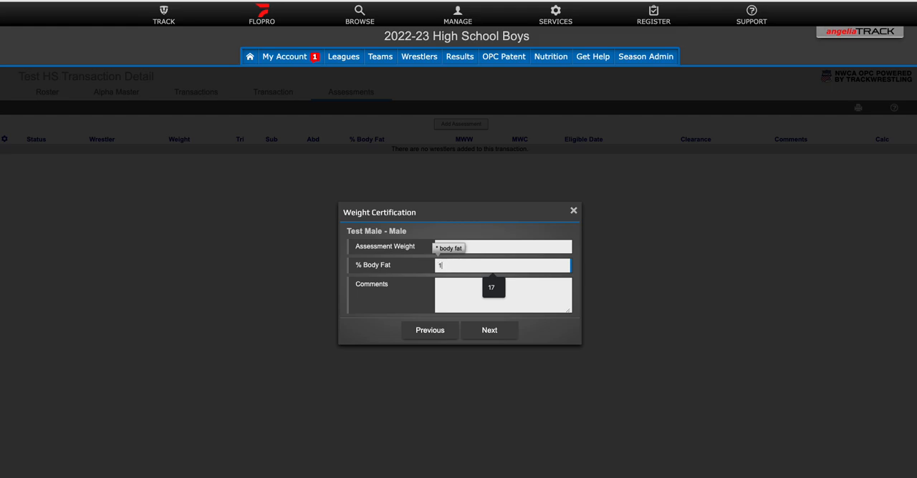
pyautogui.write('1')
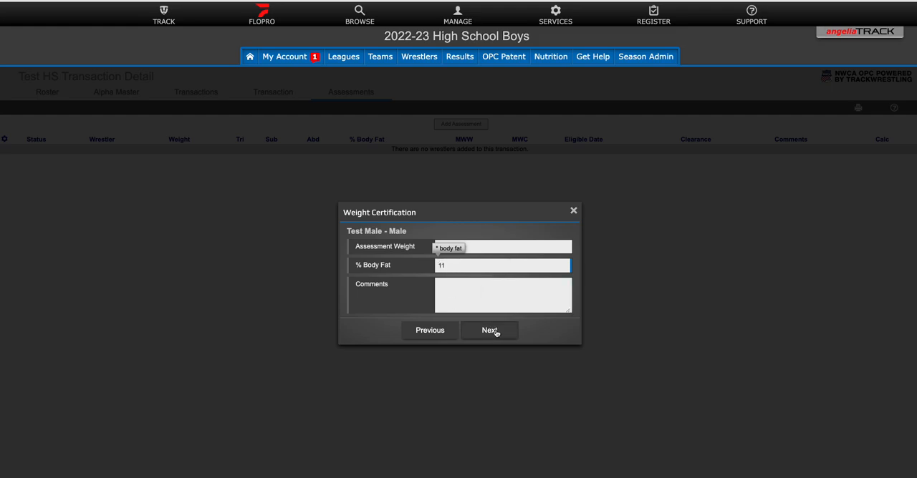
pyautogui.click(490, 330)
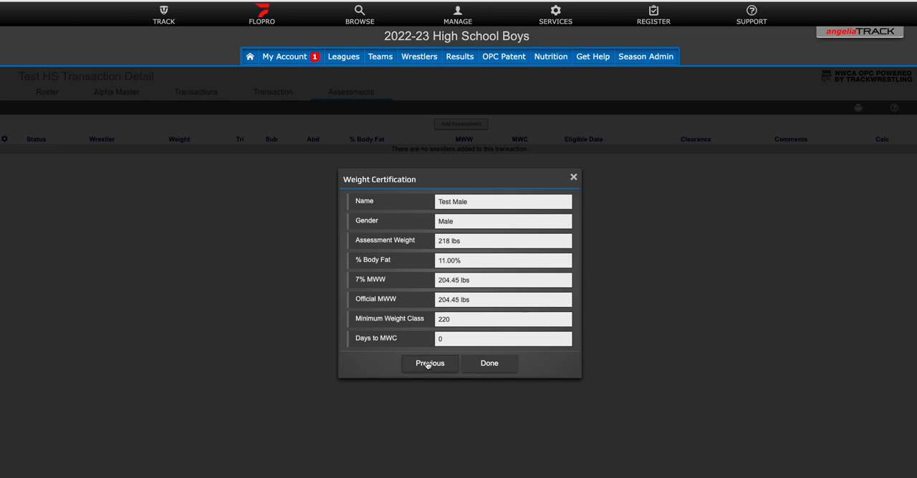
# Recalculate with 10% body fat, giving 206.75 lbs MWW and minimum class 220.
pyautogui.click(430, 363)
pyautogui.write('10')
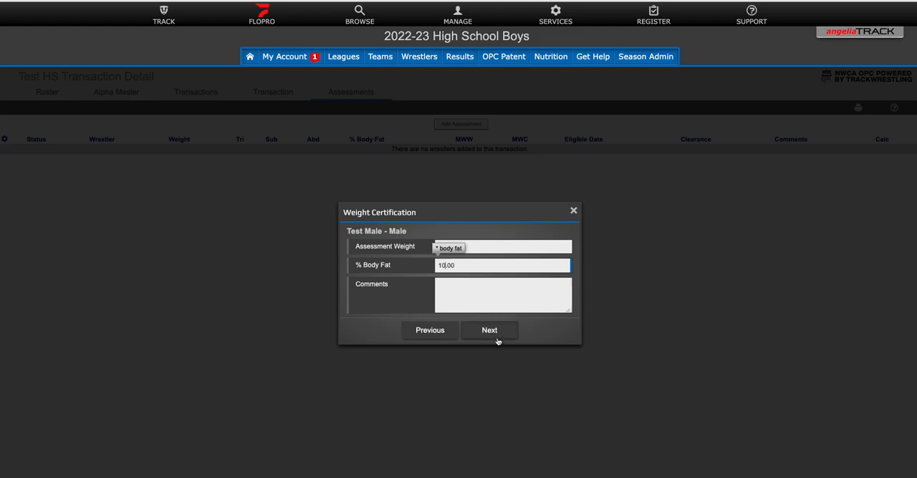
pyautogui.click(489, 331)
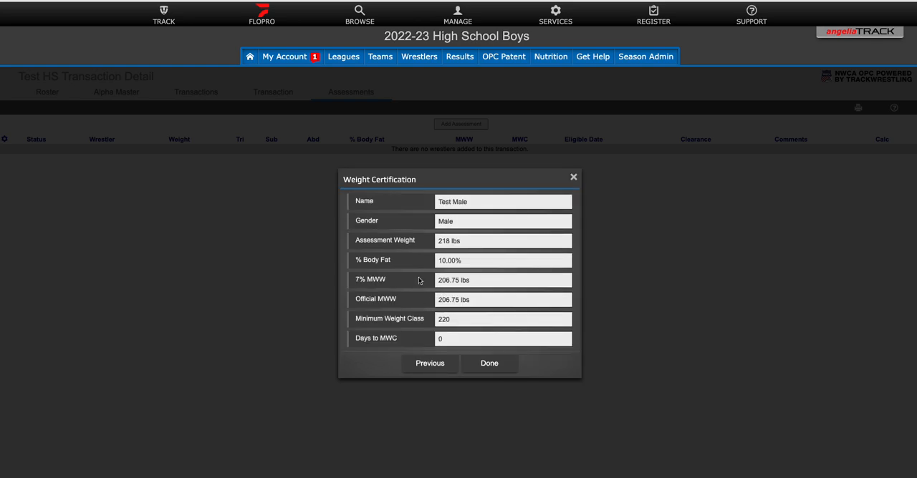
pyautogui.moveTo(417, 201)
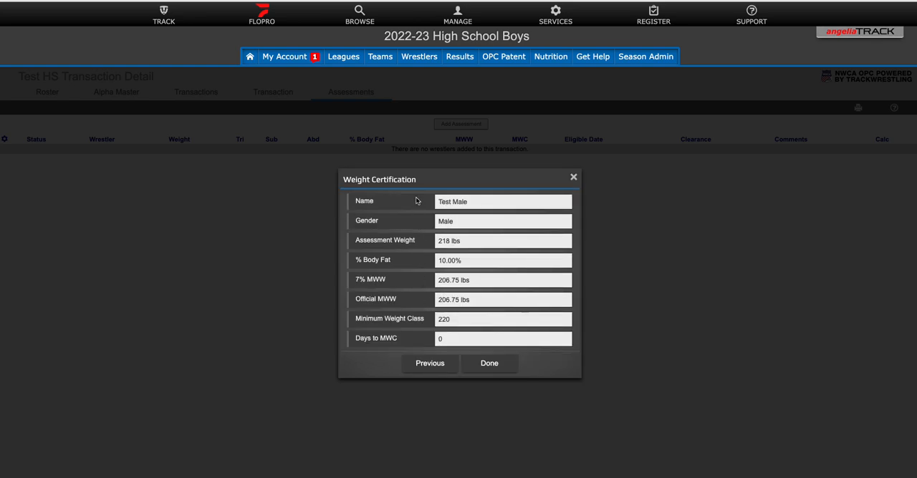
pyautogui.moveTo(463, 223)
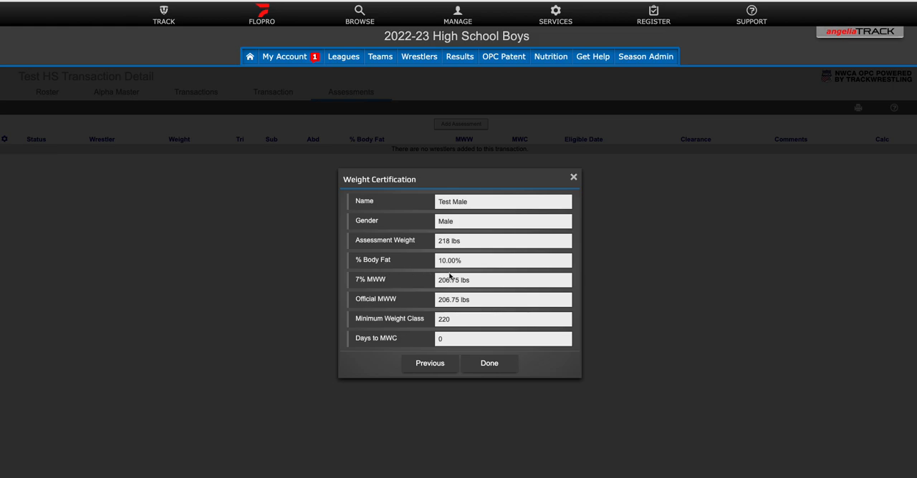
pyautogui.moveTo(448, 275)
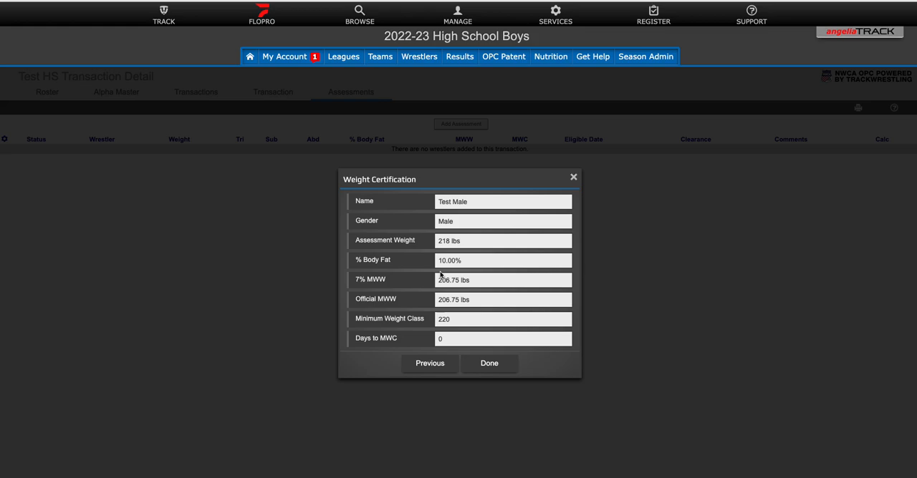
pyautogui.moveTo(485, 282)
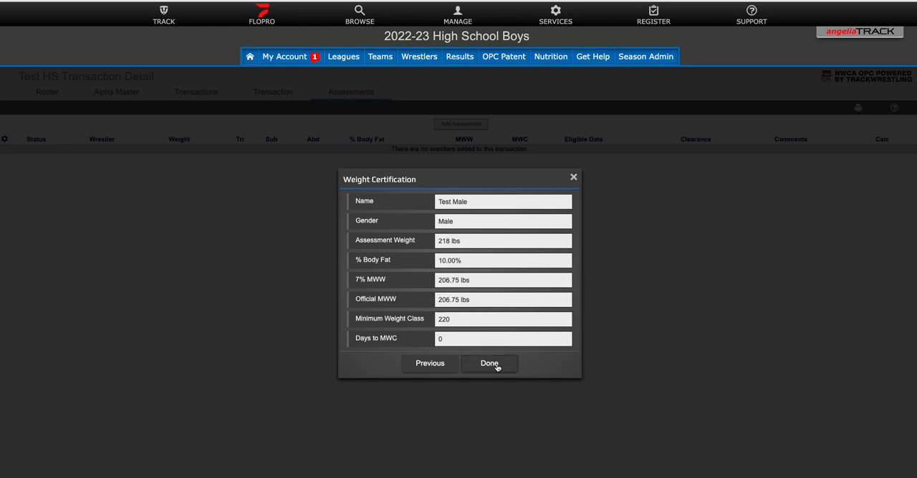
pyautogui.click(489, 364)
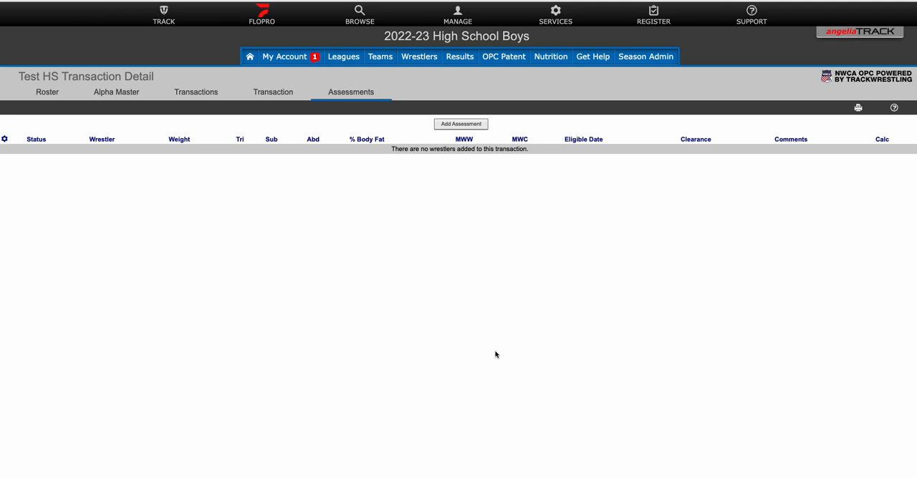
pyautogui.moveTo(910, 211)
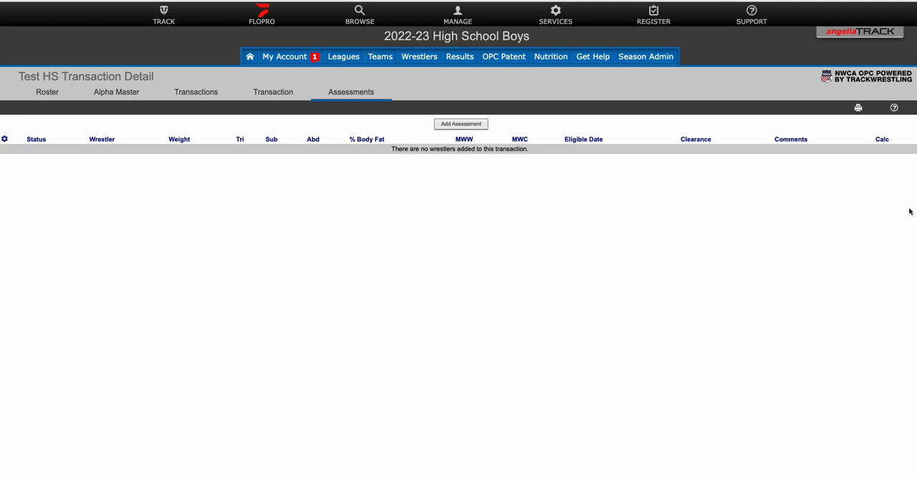